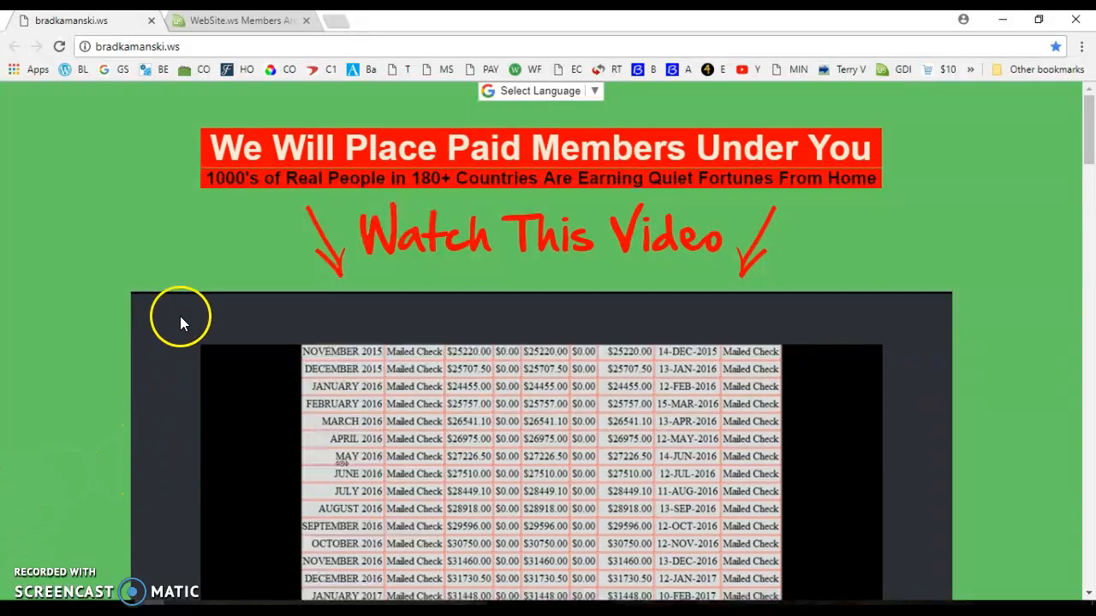
mouse_move(100, 226)
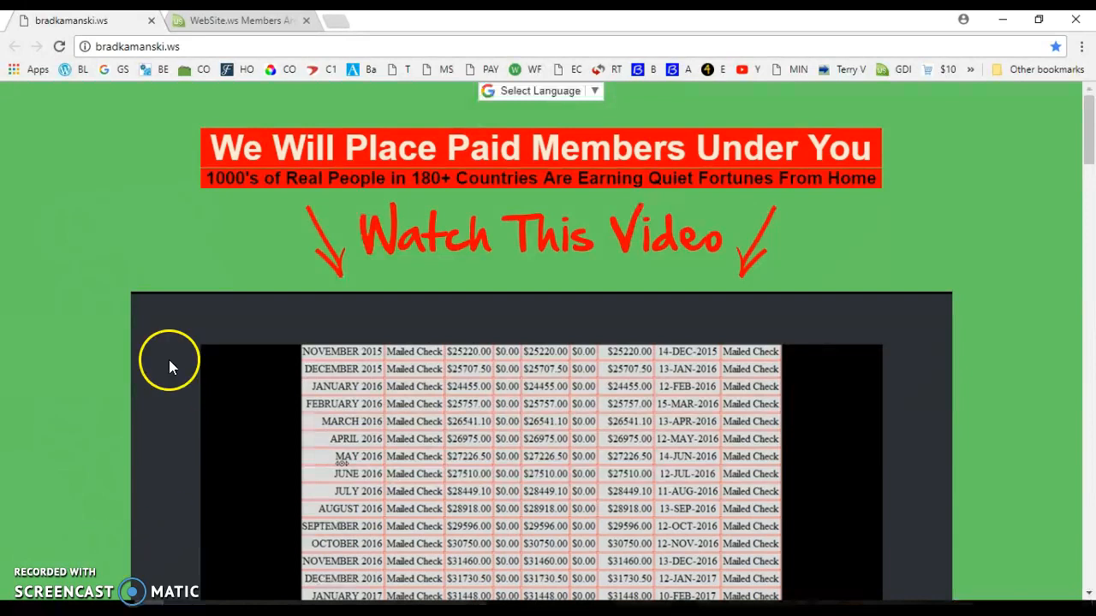
Play the mailed-check video on bradkamanski.ws, then switch to the WebSite.ws members-area downline page
left_click(137, 46)
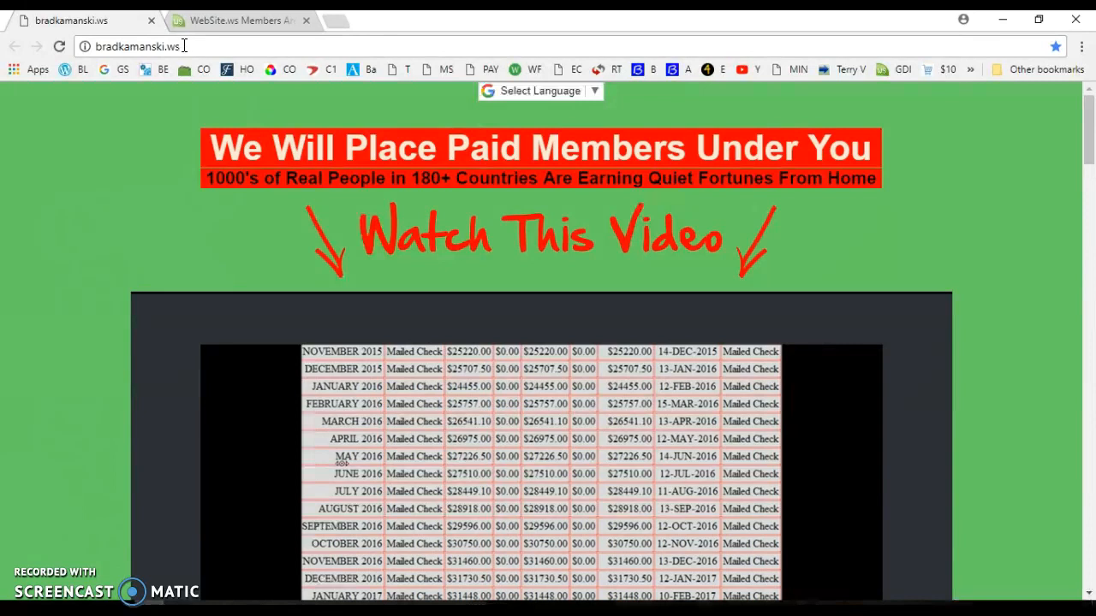
mouse_move(188, 48)
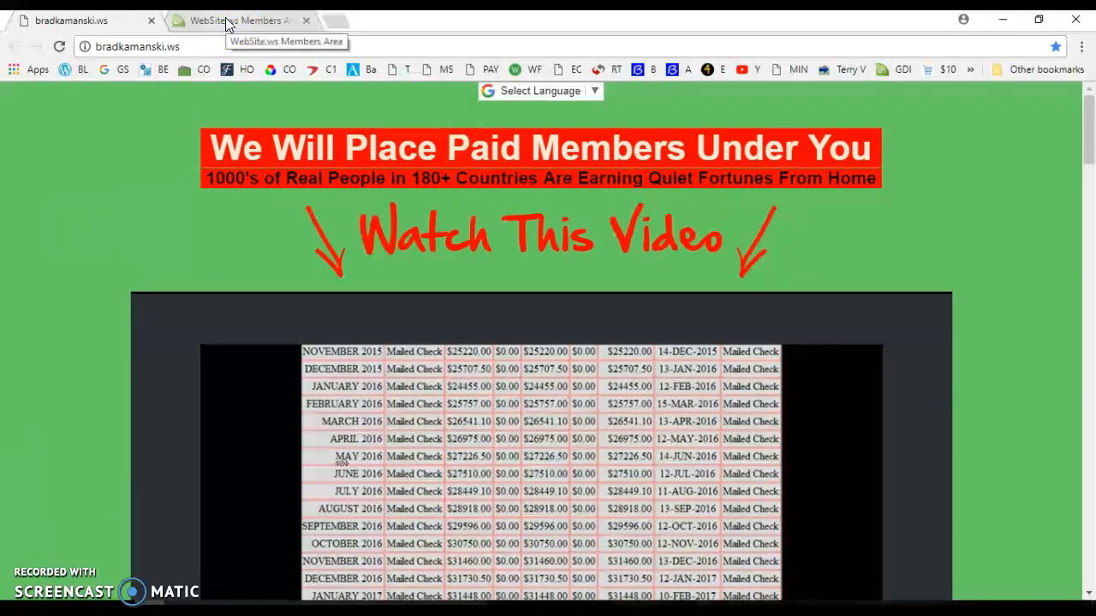
left_click(240, 20)
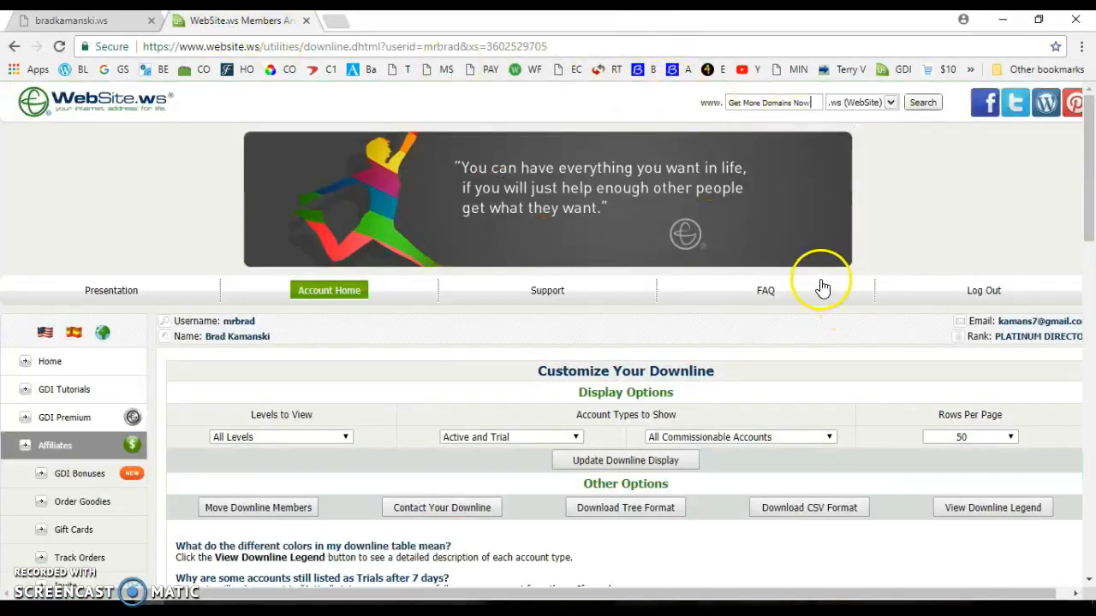
mouse_move(840, 298)
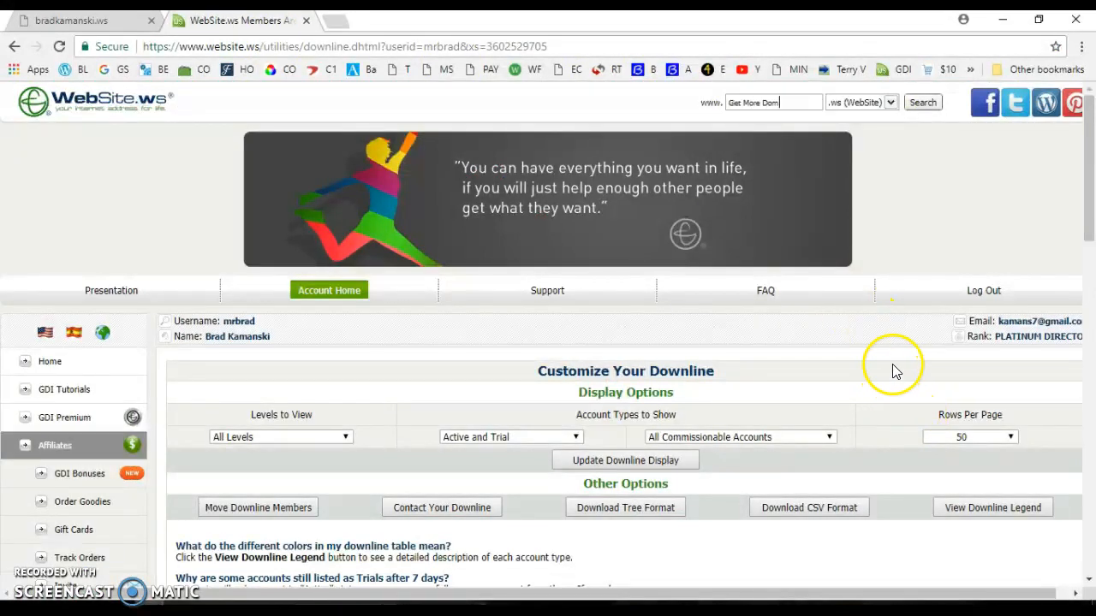
scroll("down", 3)
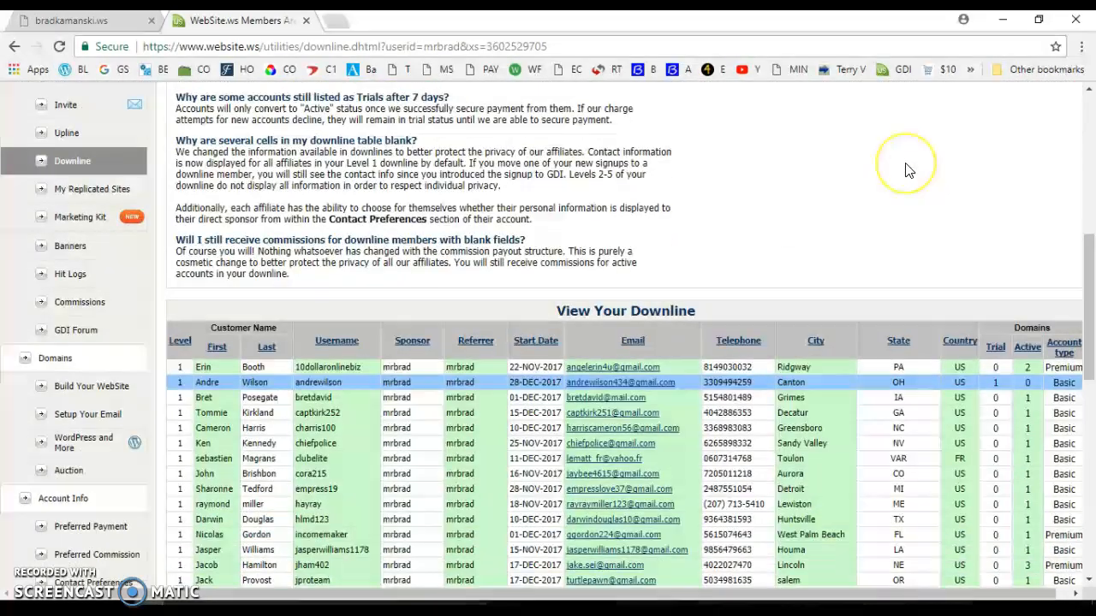
scroll("down", 3)
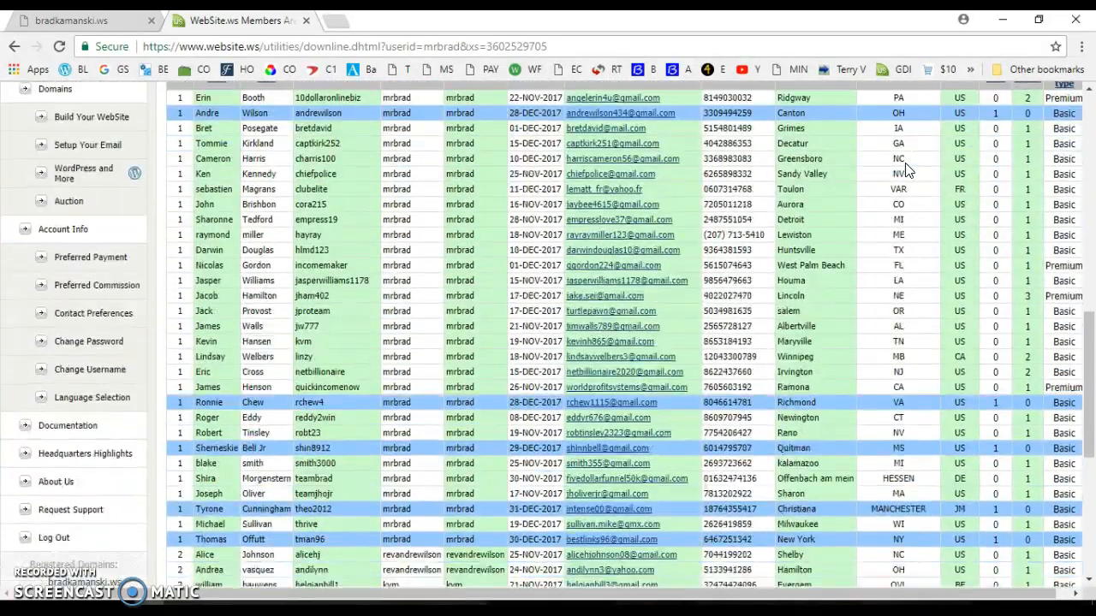
scroll("down", 3)
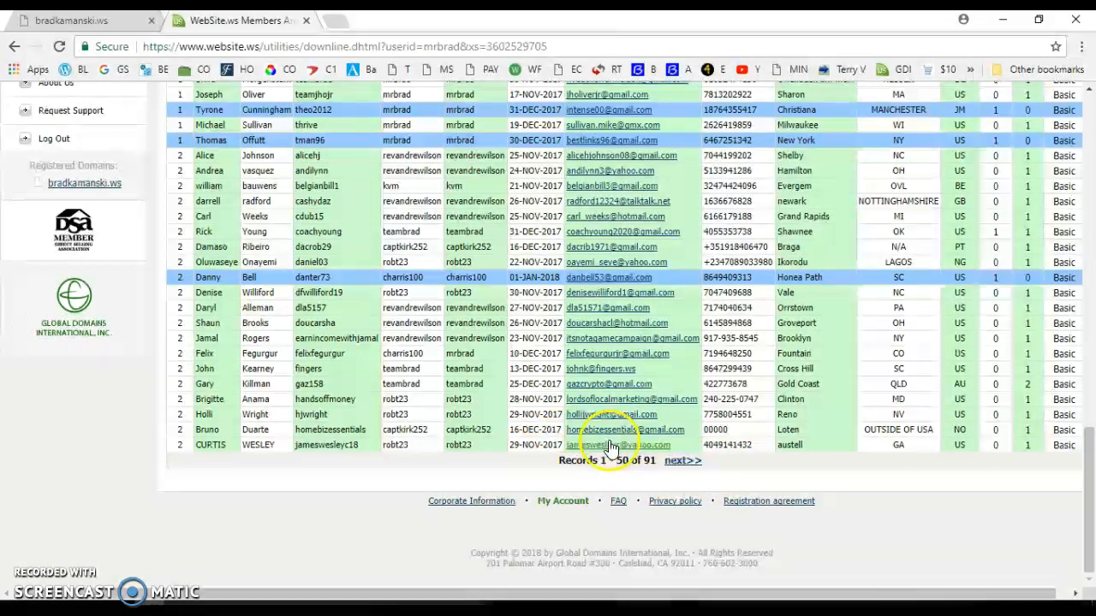
mouse_move(596, 424)
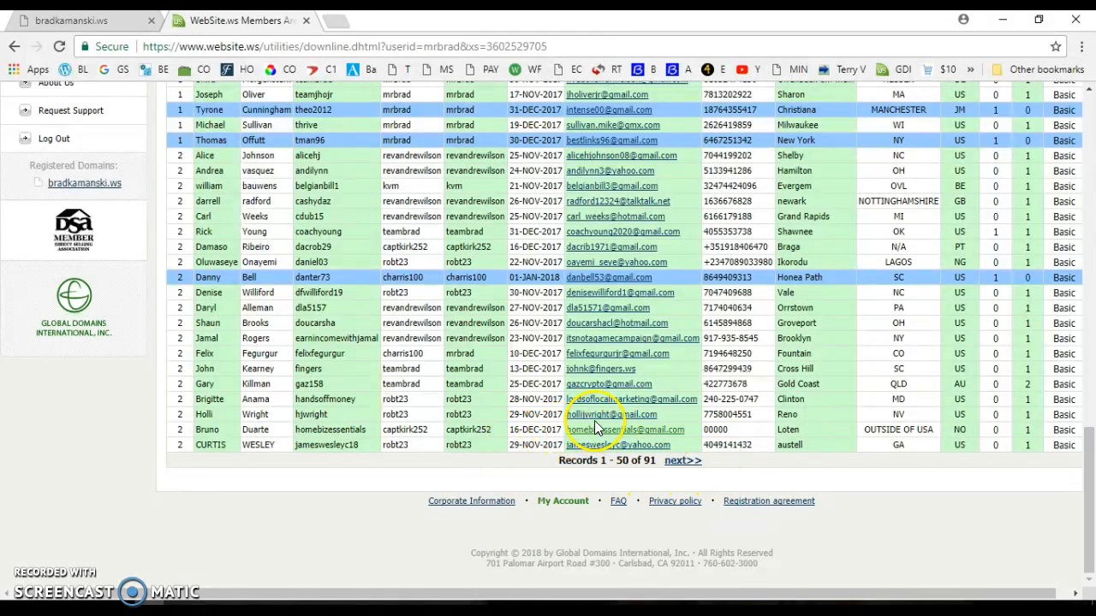
mouse_move(477, 517)
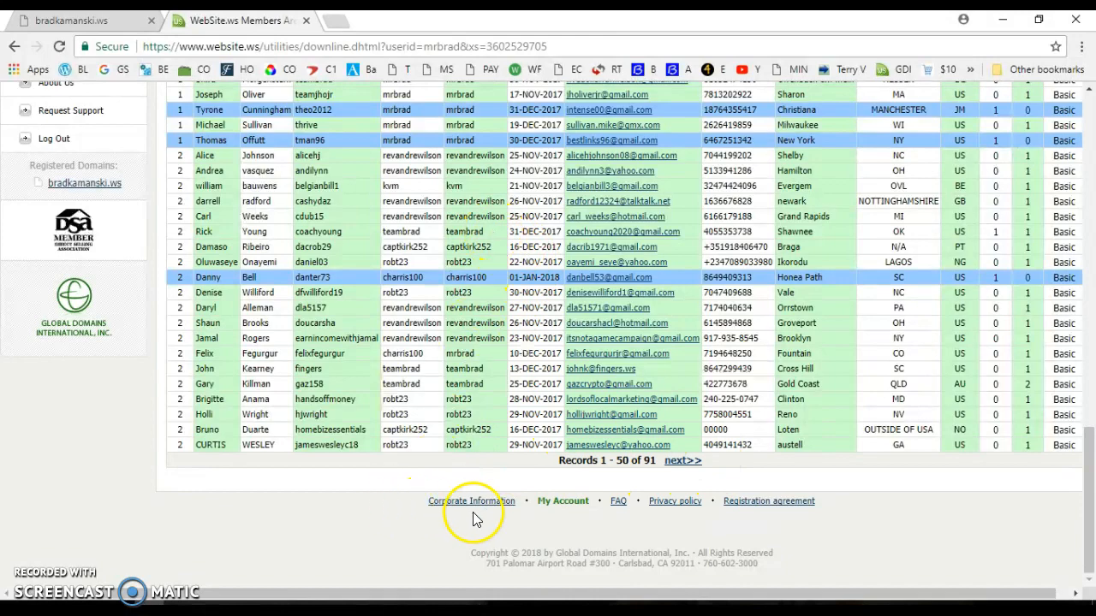
scroll("down", 3)
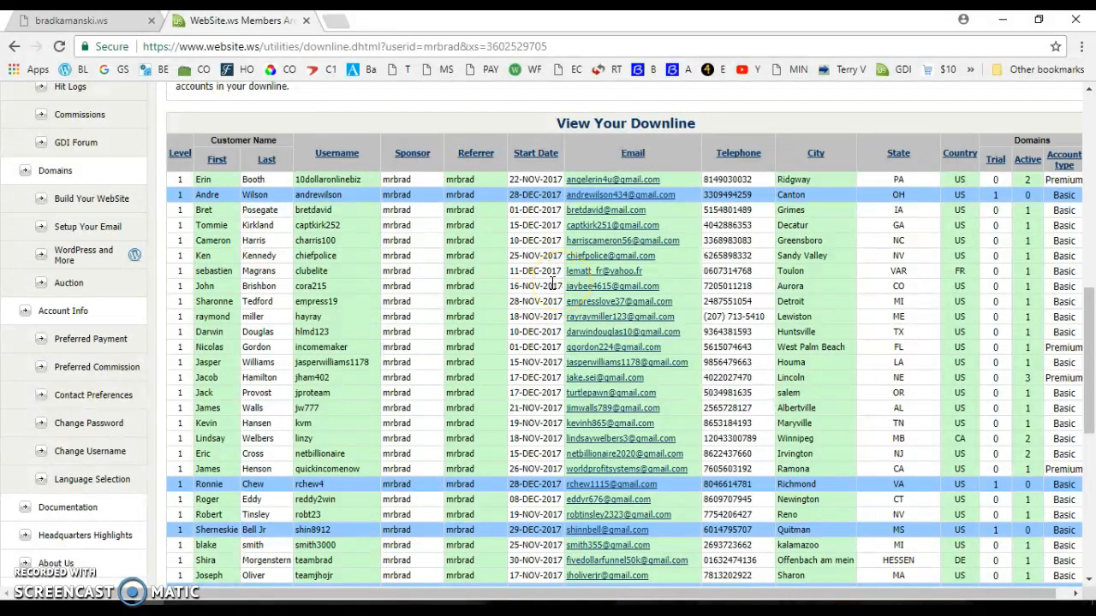
mouse_move(497, 295)
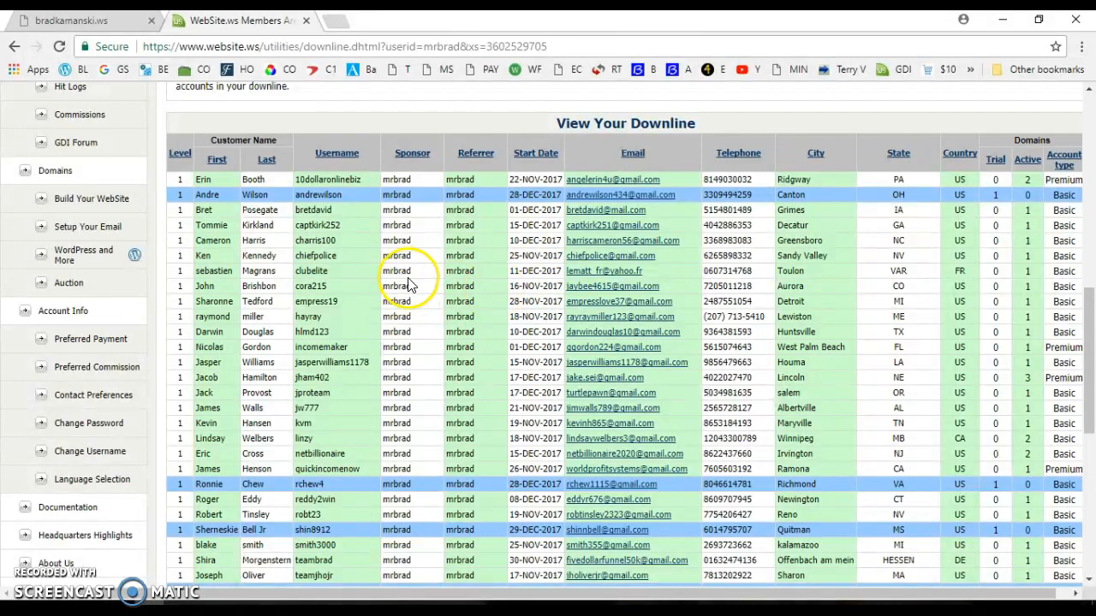
mouse_move(427, 290)
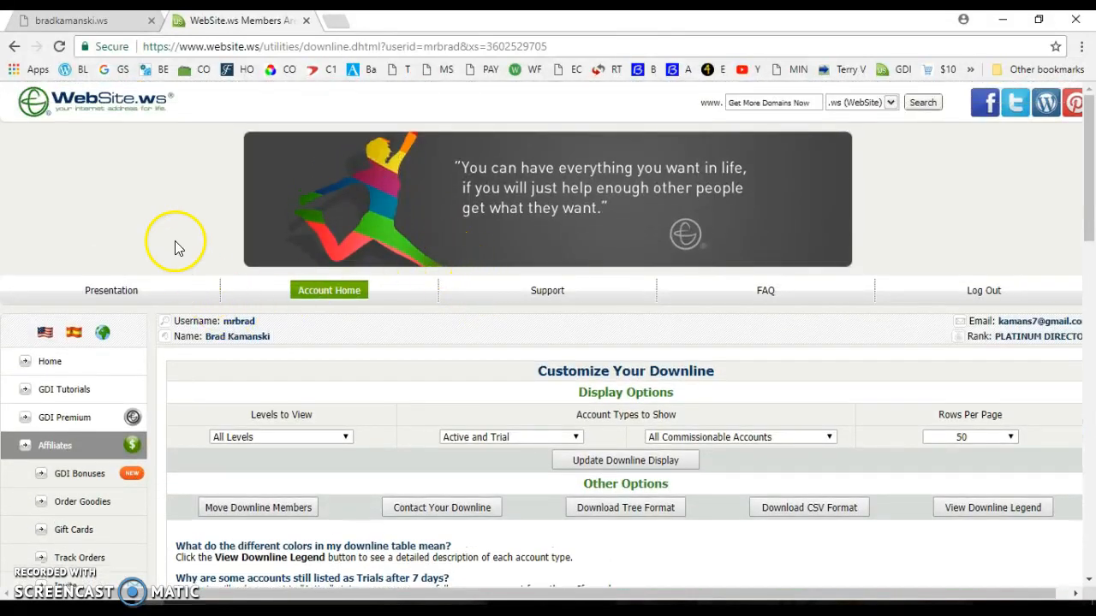
mouse_move(196, 215)
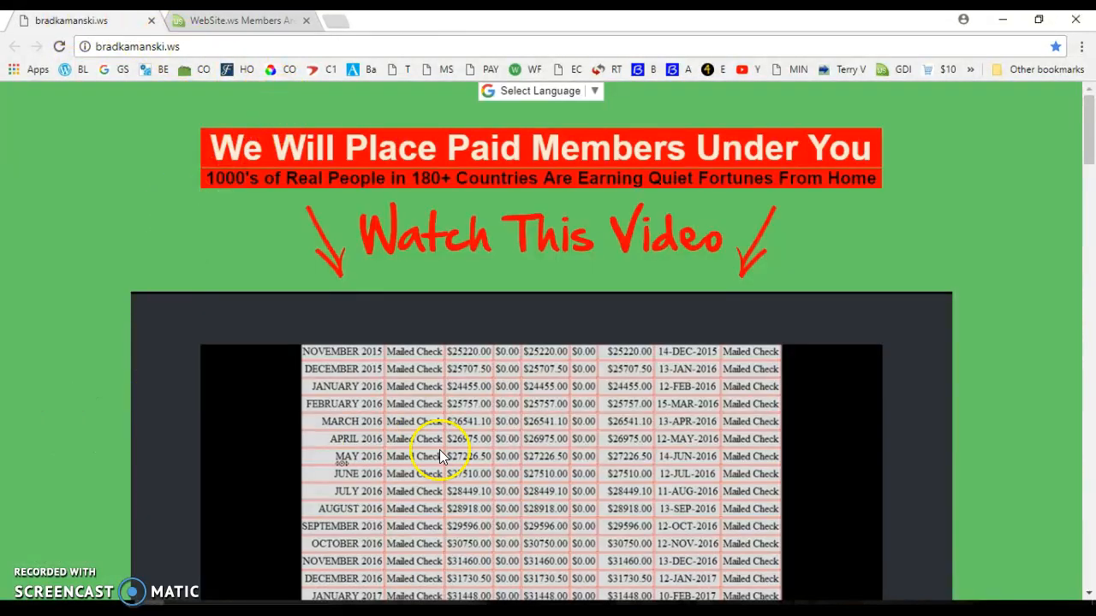
mouse_move(505, 514)
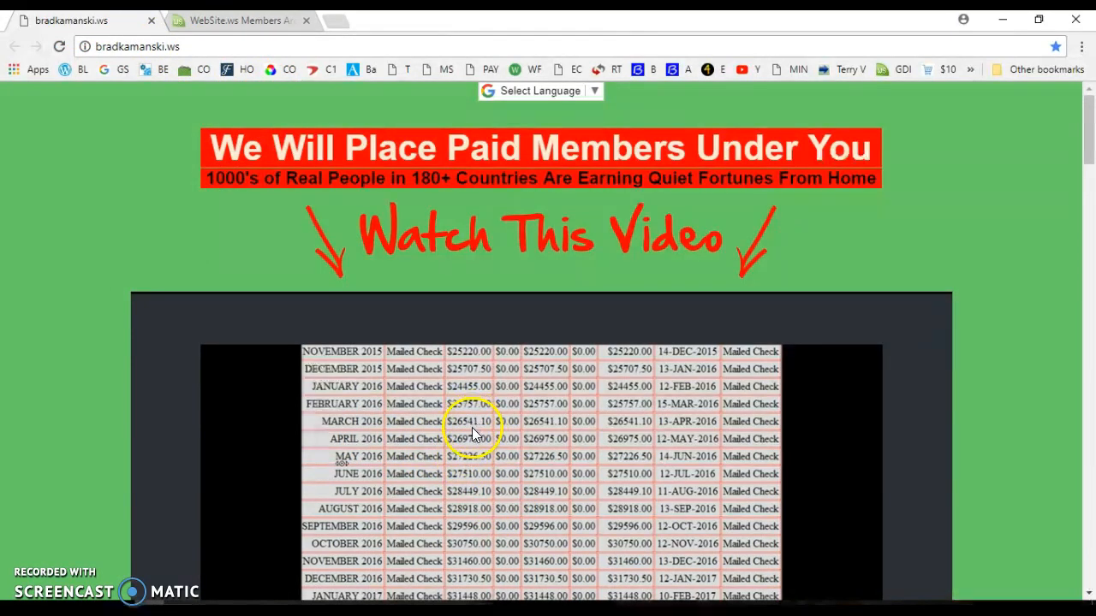
mouse_move(471, 411)
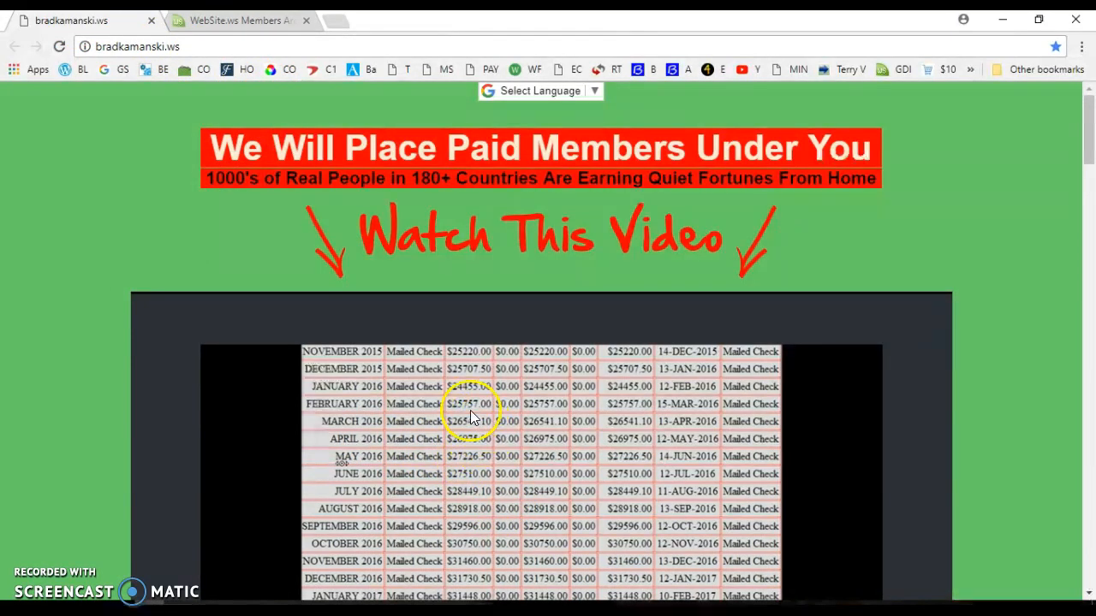